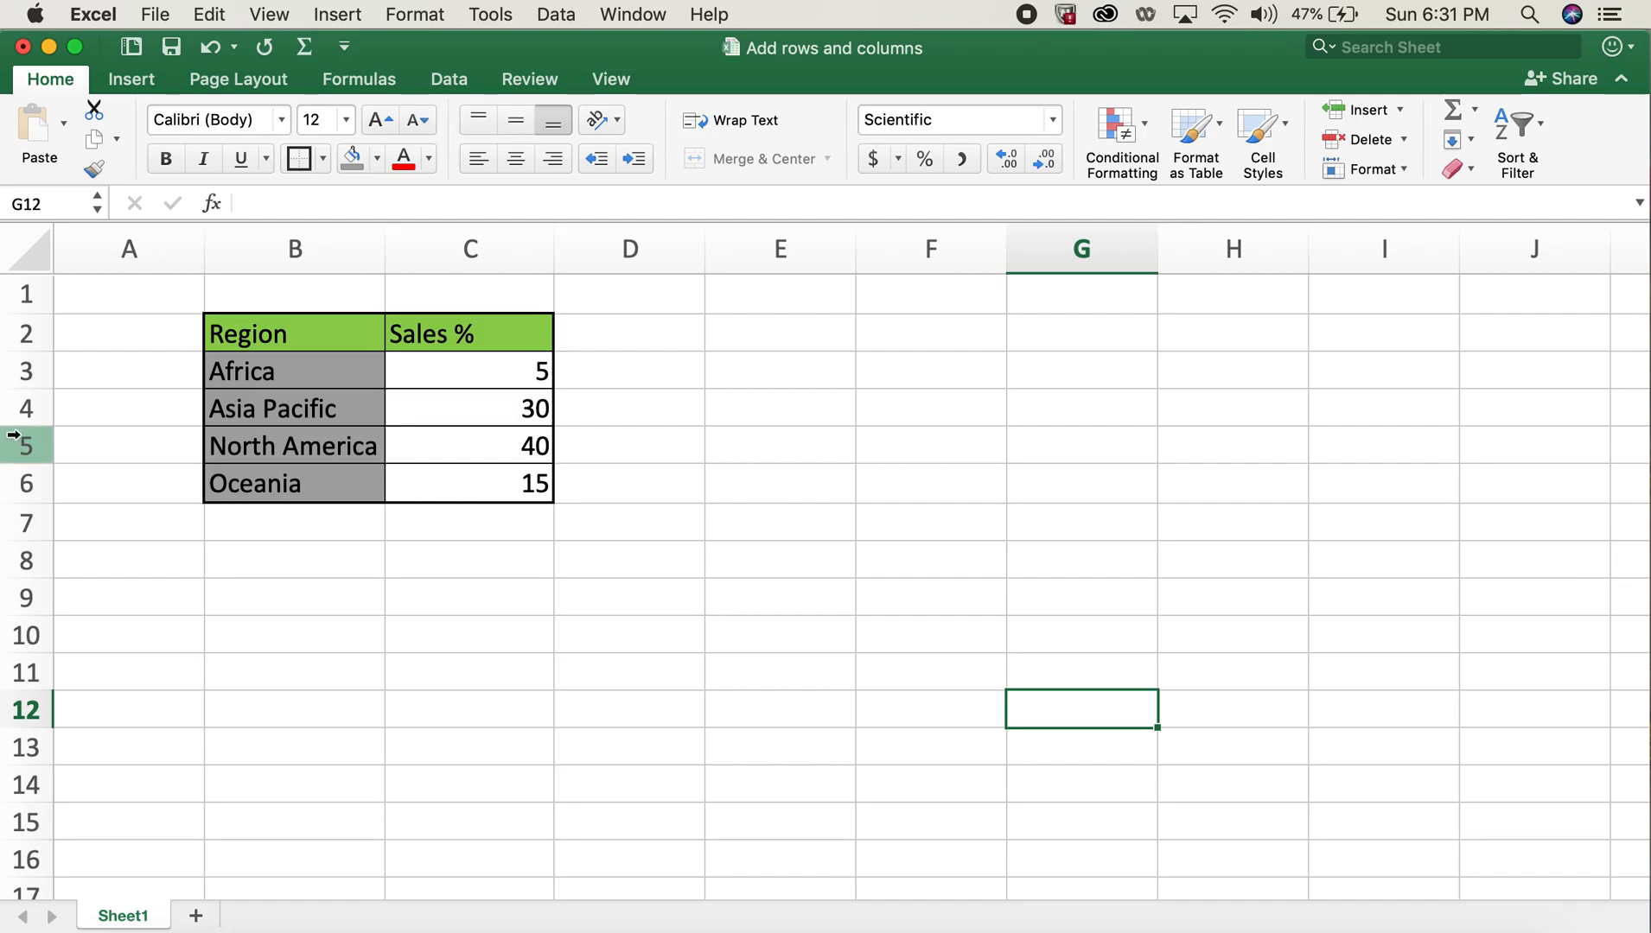
# - Insert a blank row above North America, below Asia Pacific
pyautogui.rightClick(25, 445)
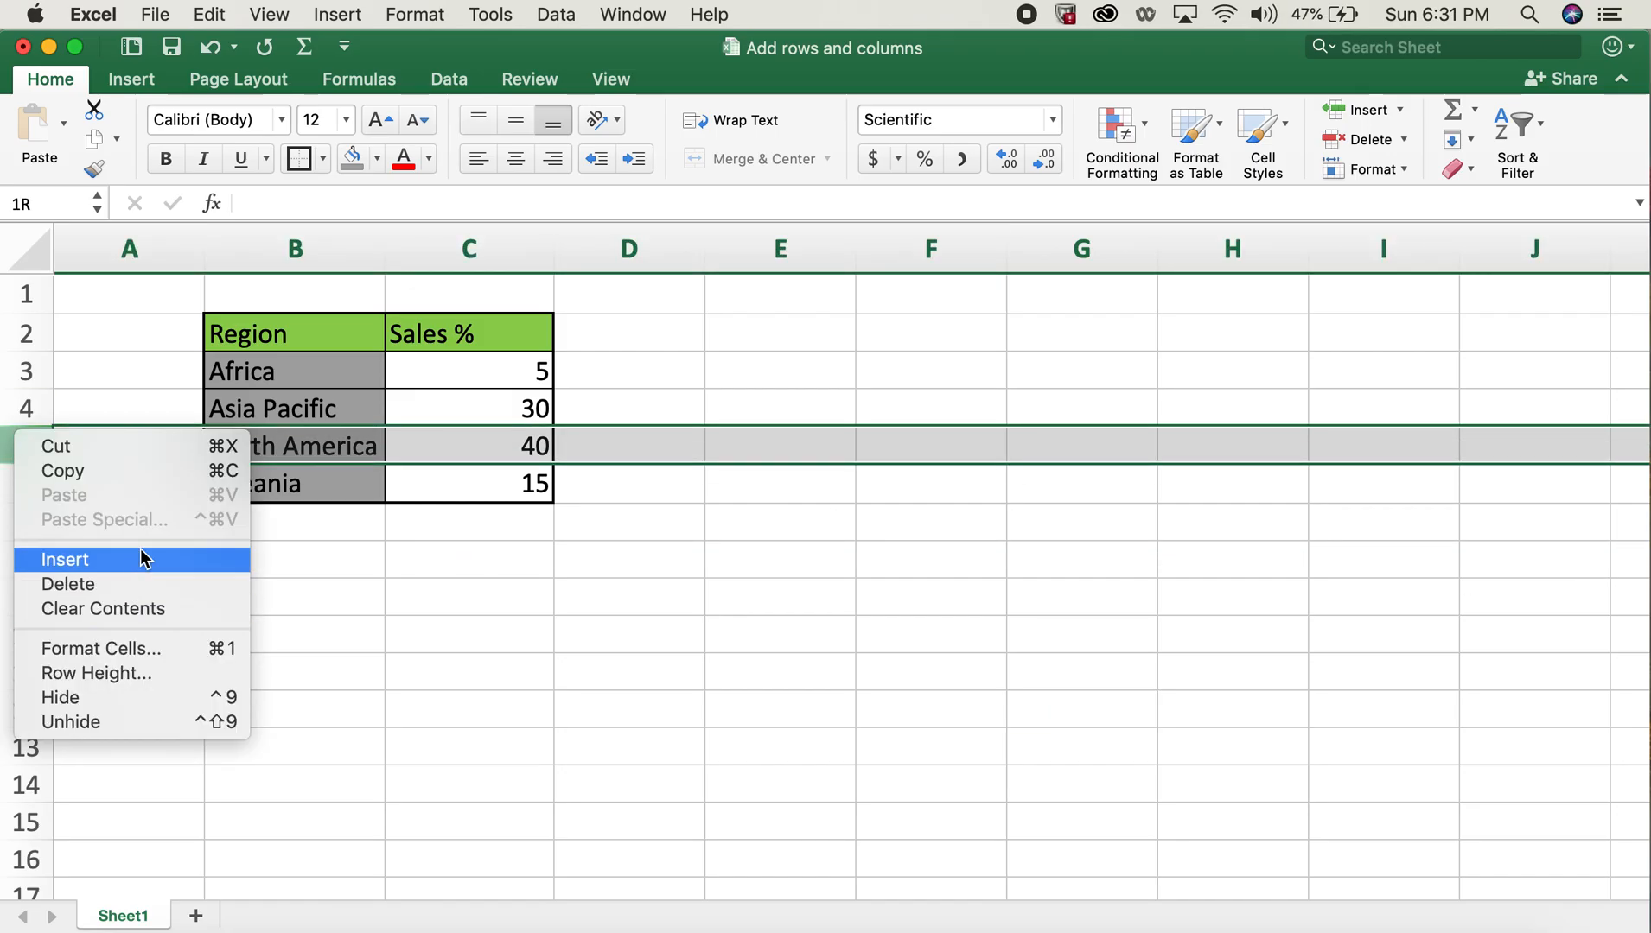
pyautogui.click(65, 559)
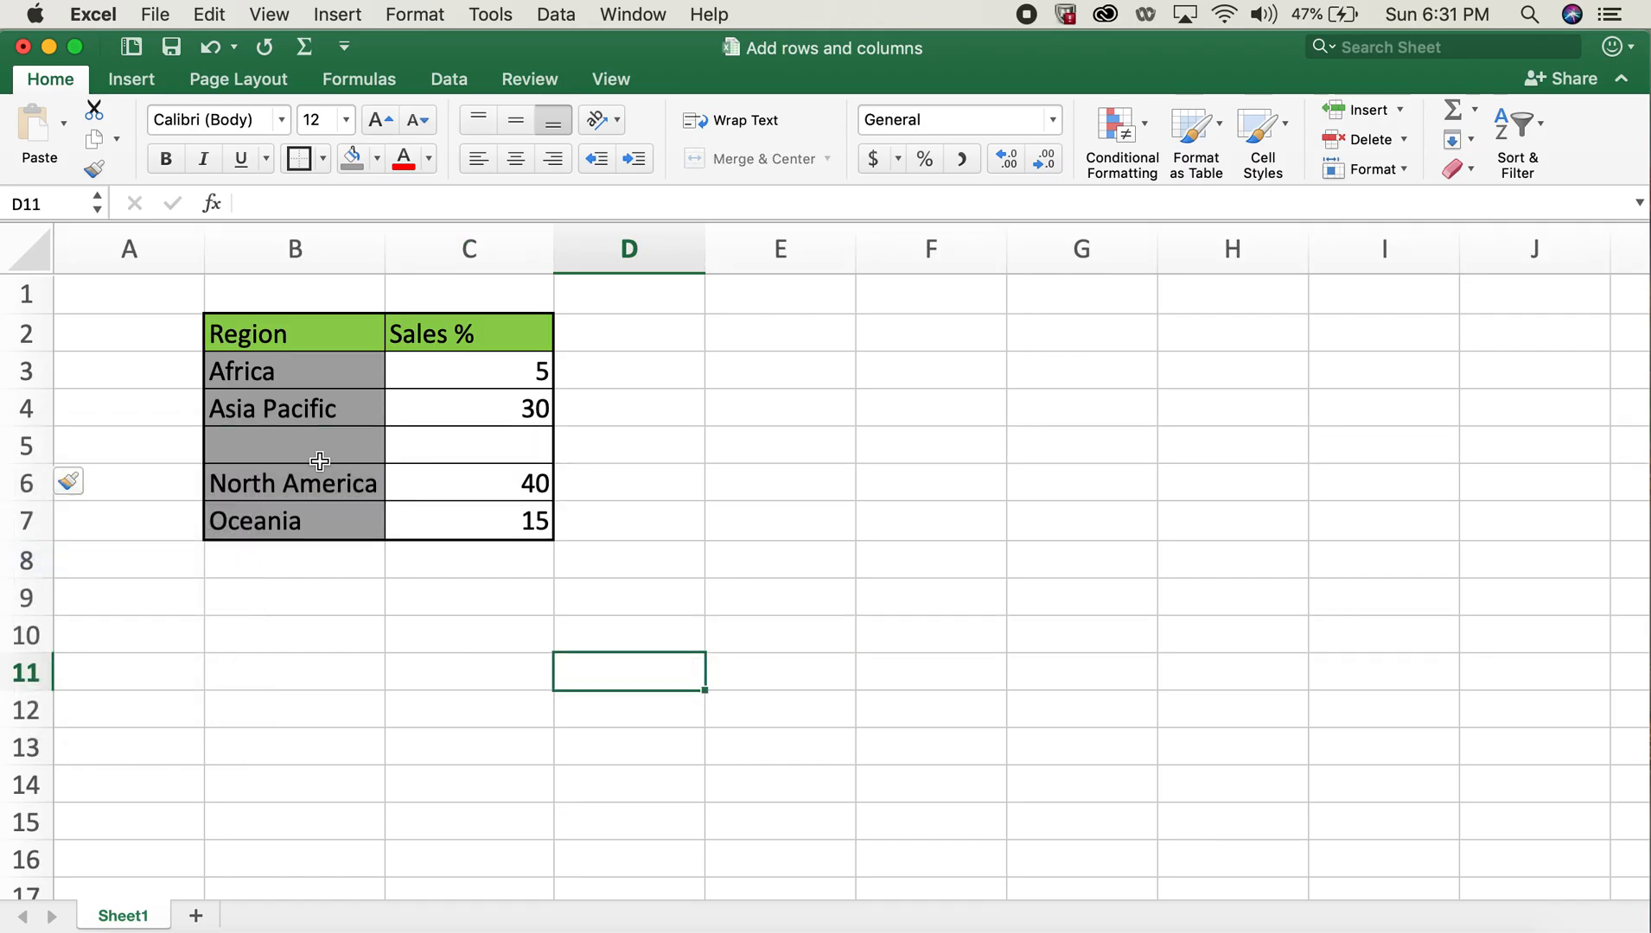
# - Enter 'Europe' as the region and 10 as its sales percent in the new row
pyautogui.write('Europe')
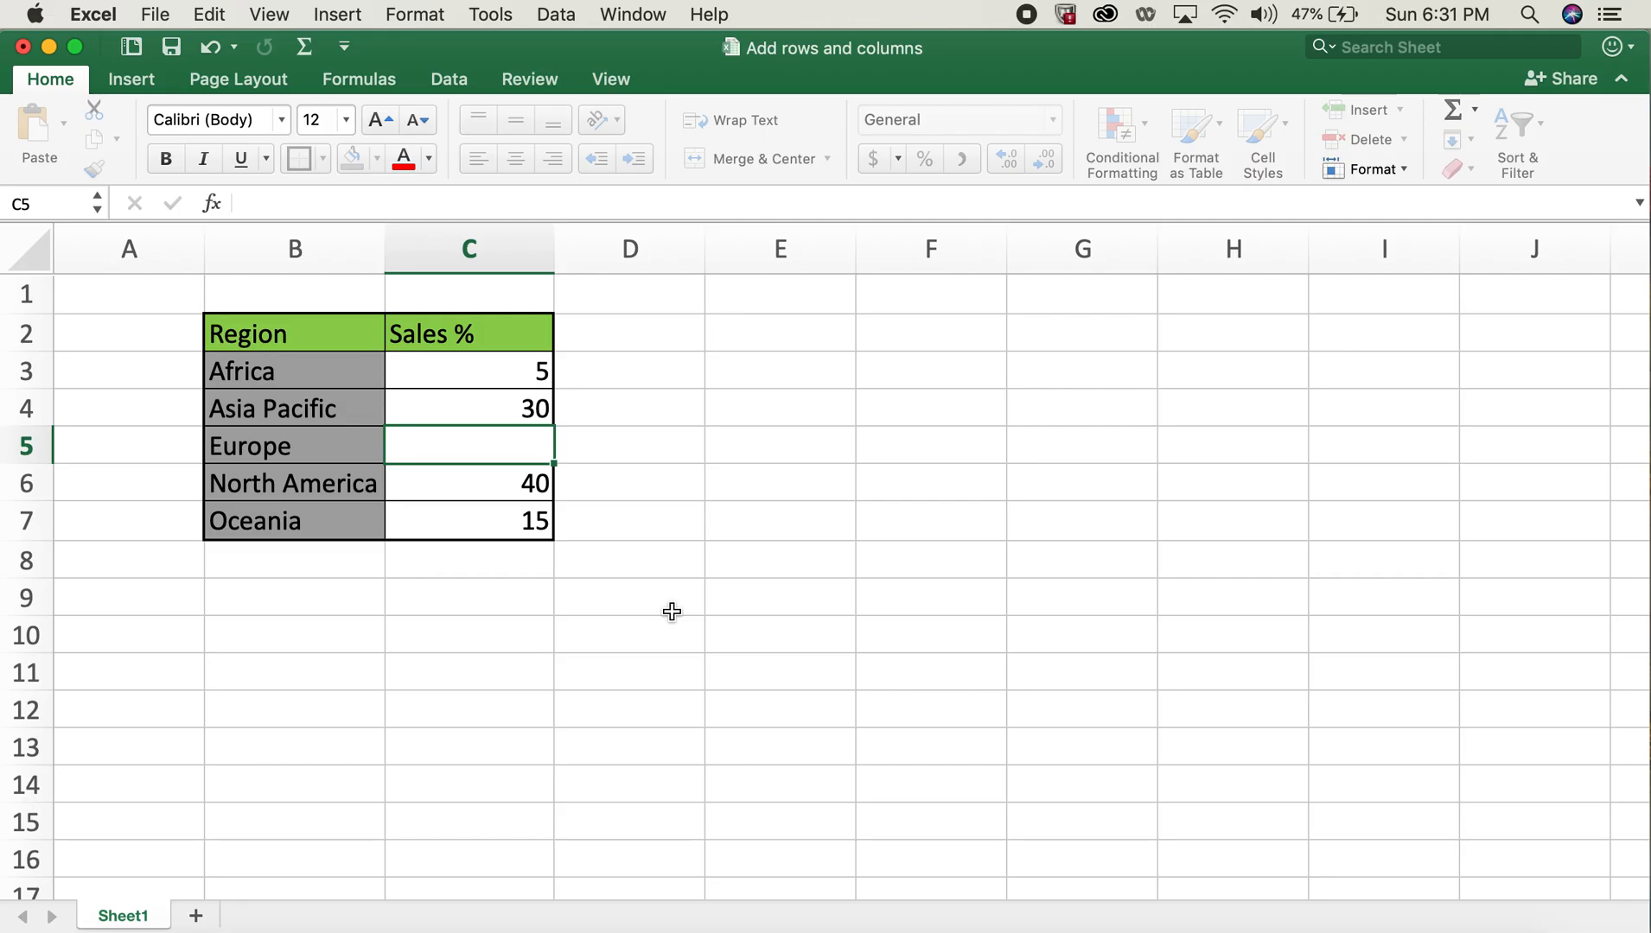
pyautogui.write('10')
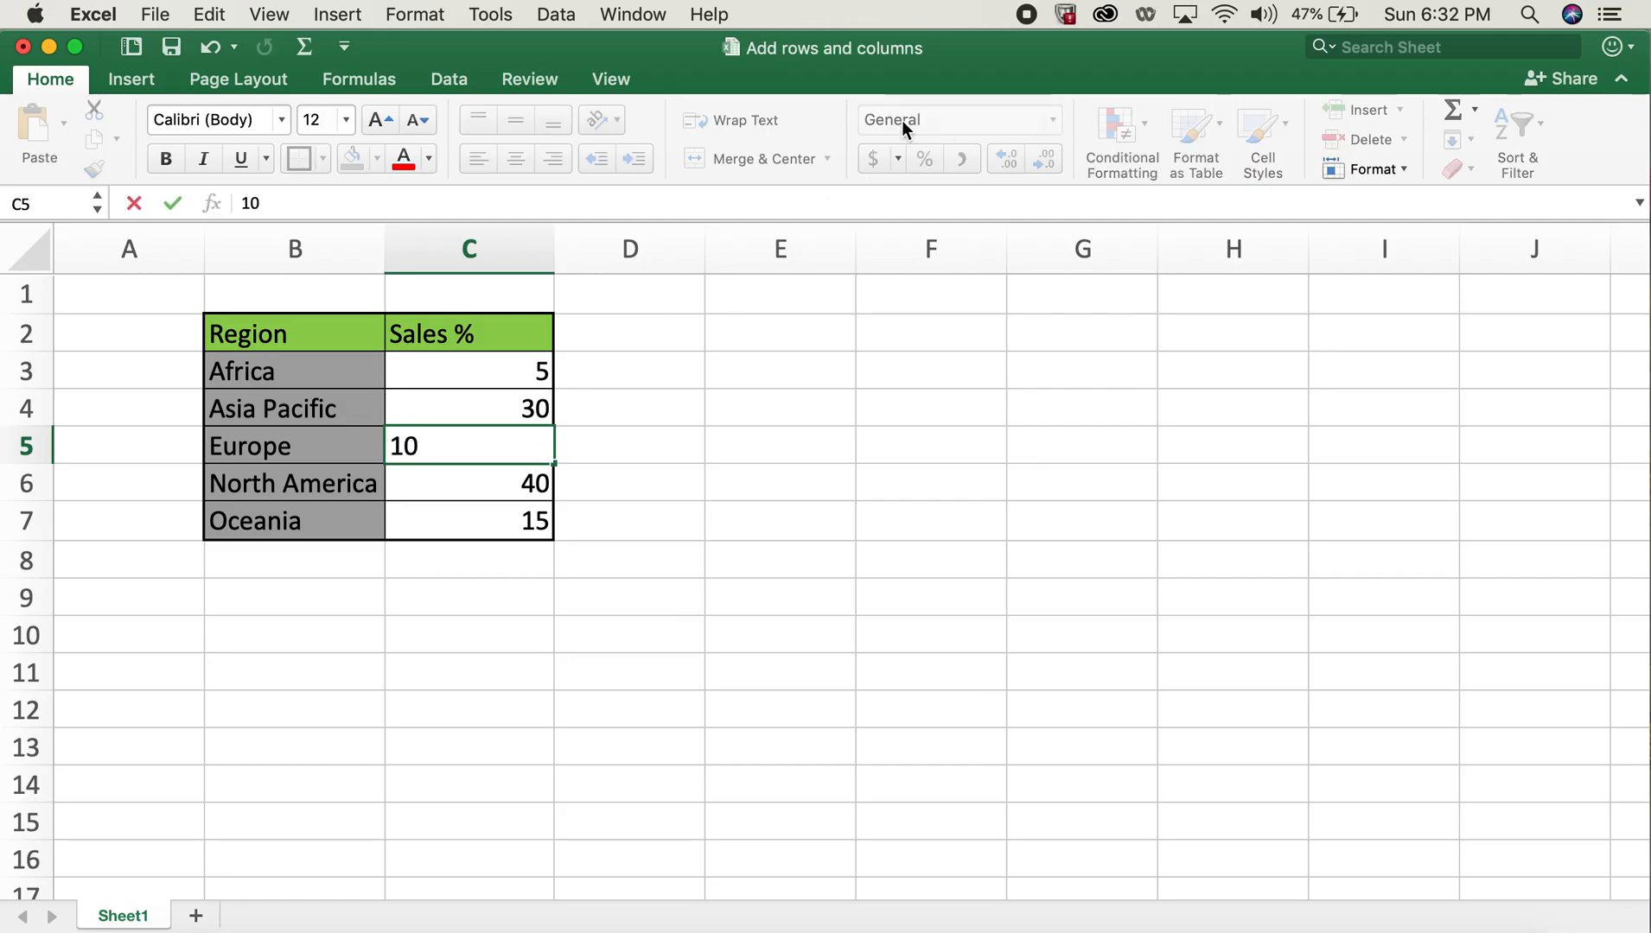
pyautogui.click(779, 671)
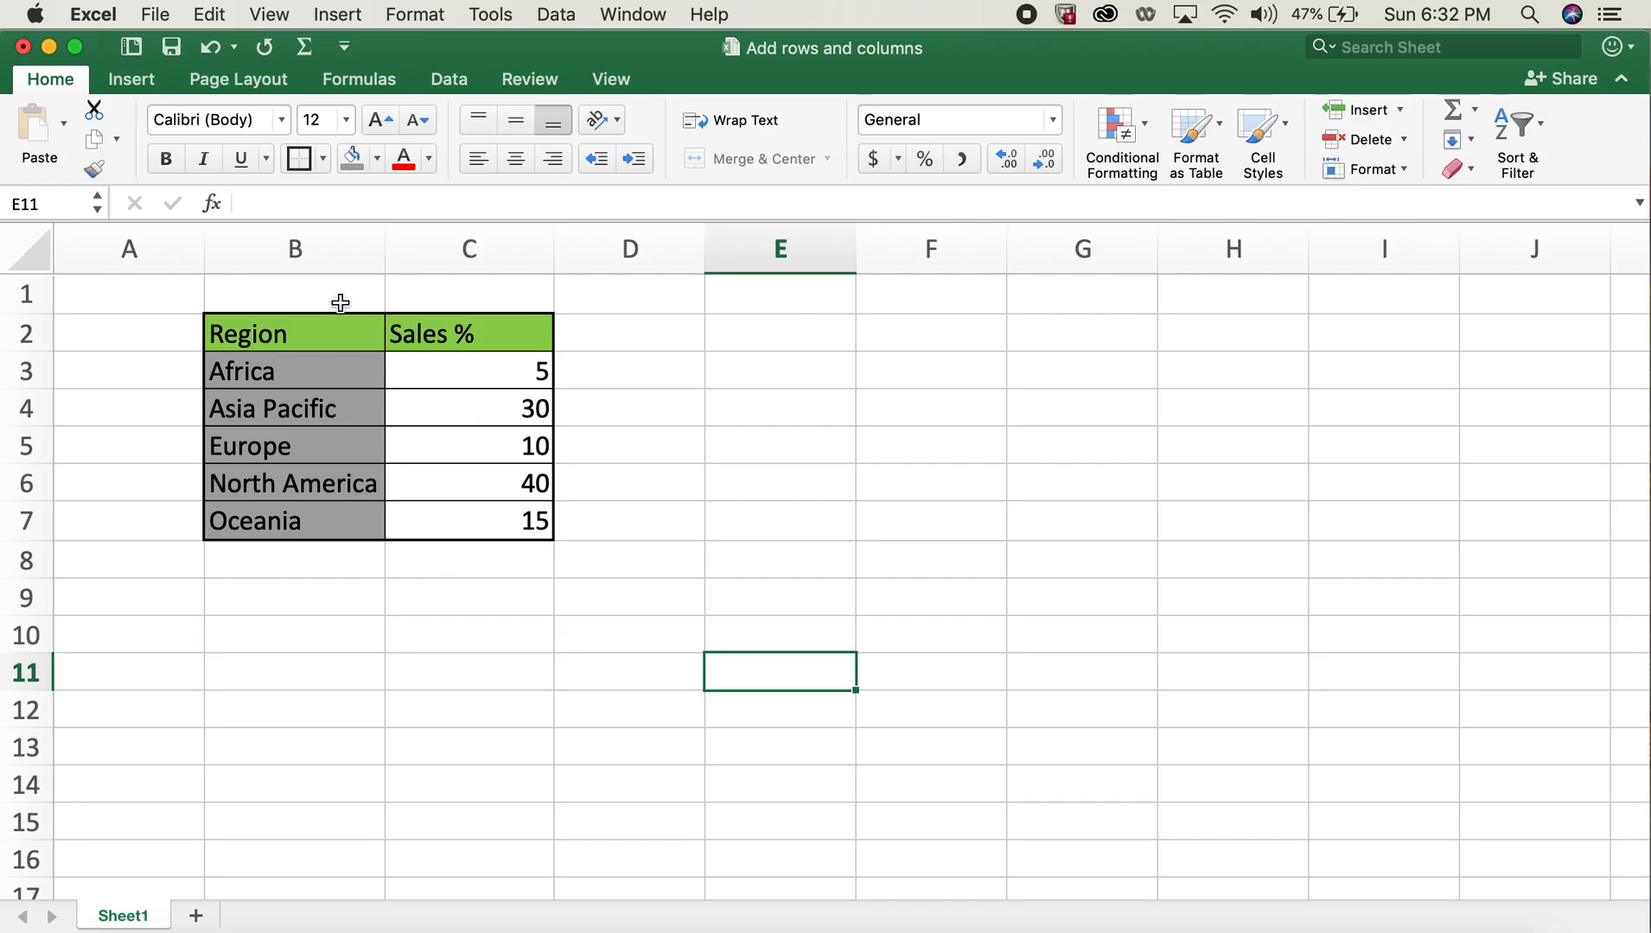
# - Insert a new column before Sales % from the column C header's context menu
pyautogui.click(294, 334)
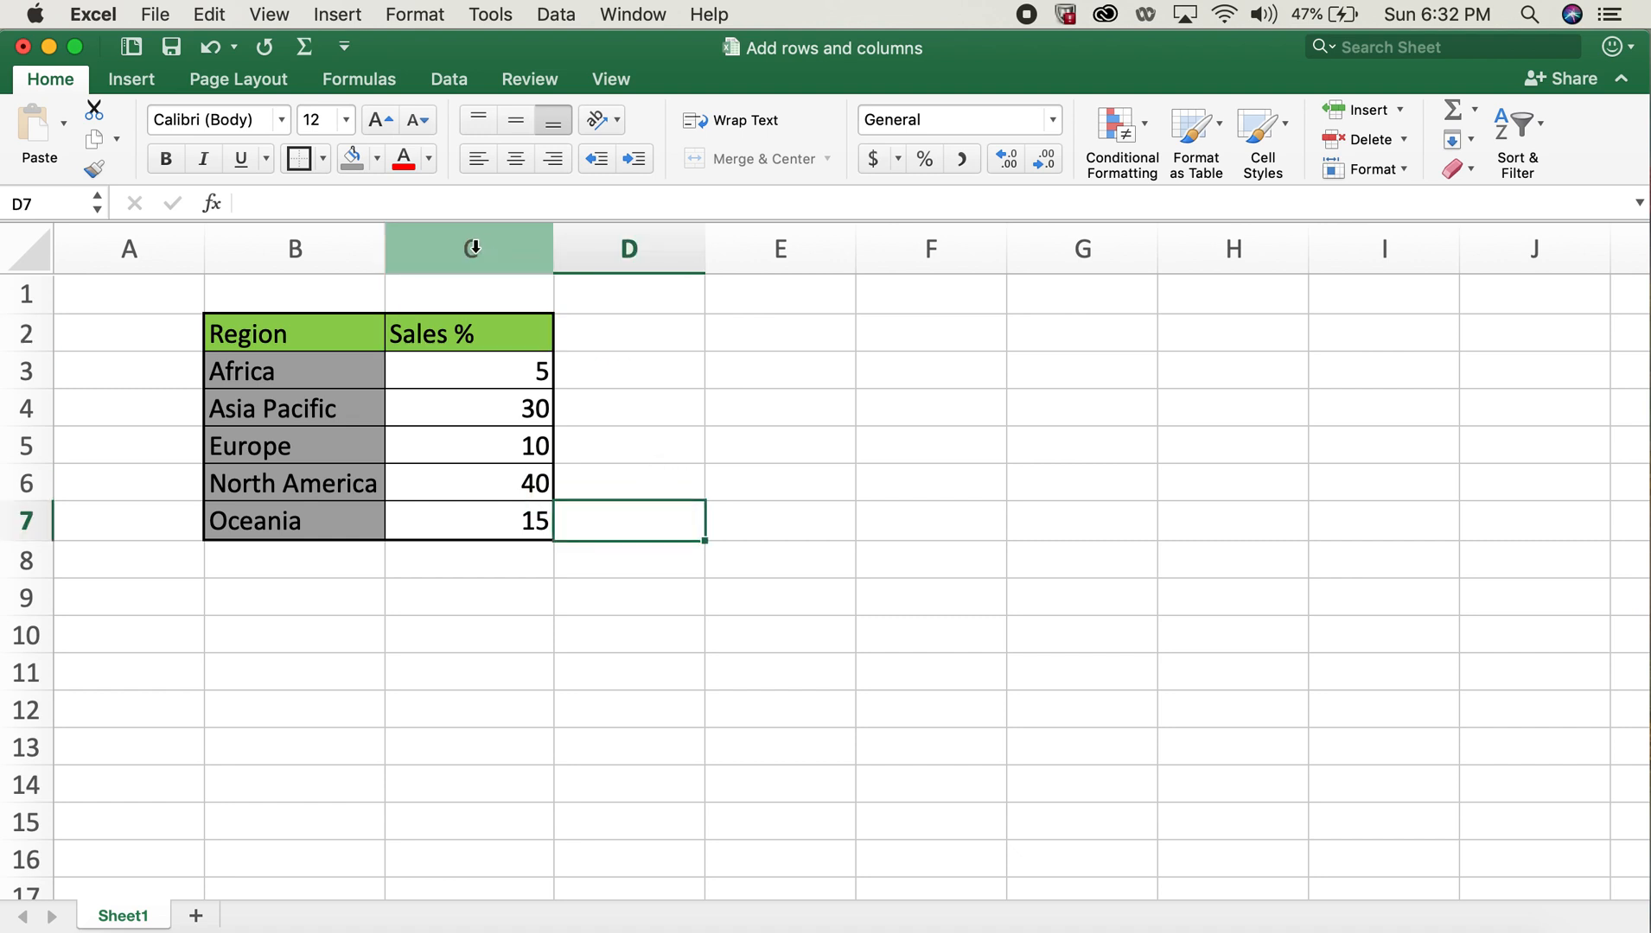
pyautogui.rightClick(469, 248)
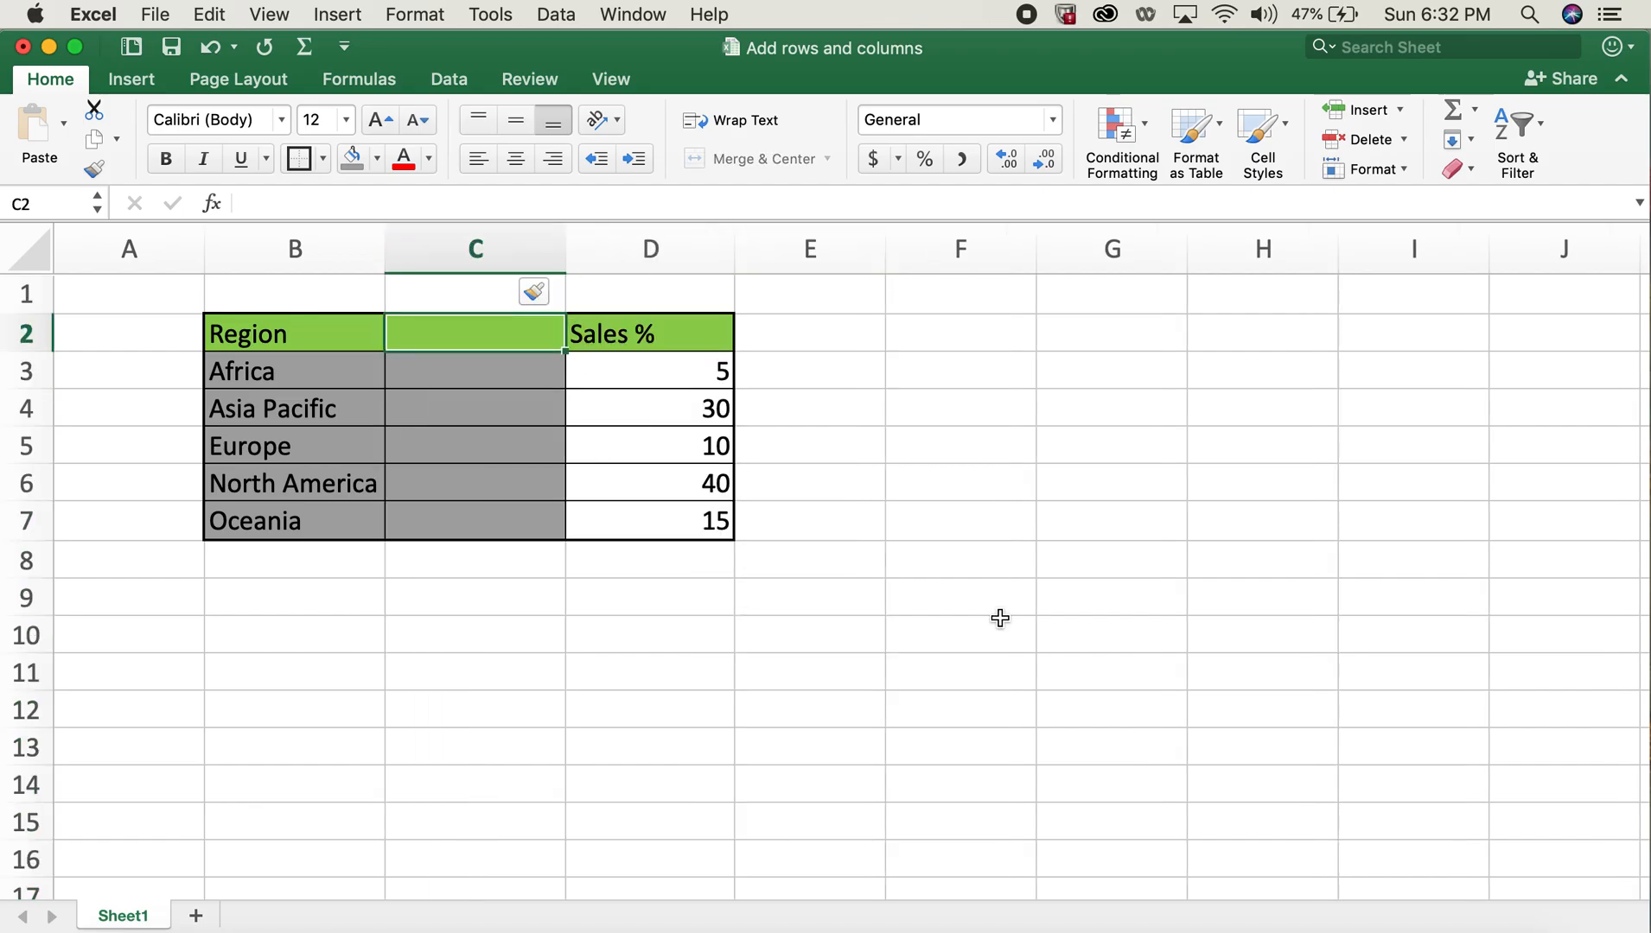
# - Type 'Sales (in MM)' as the new column's header in C2
pyautogui.write('Sales (')
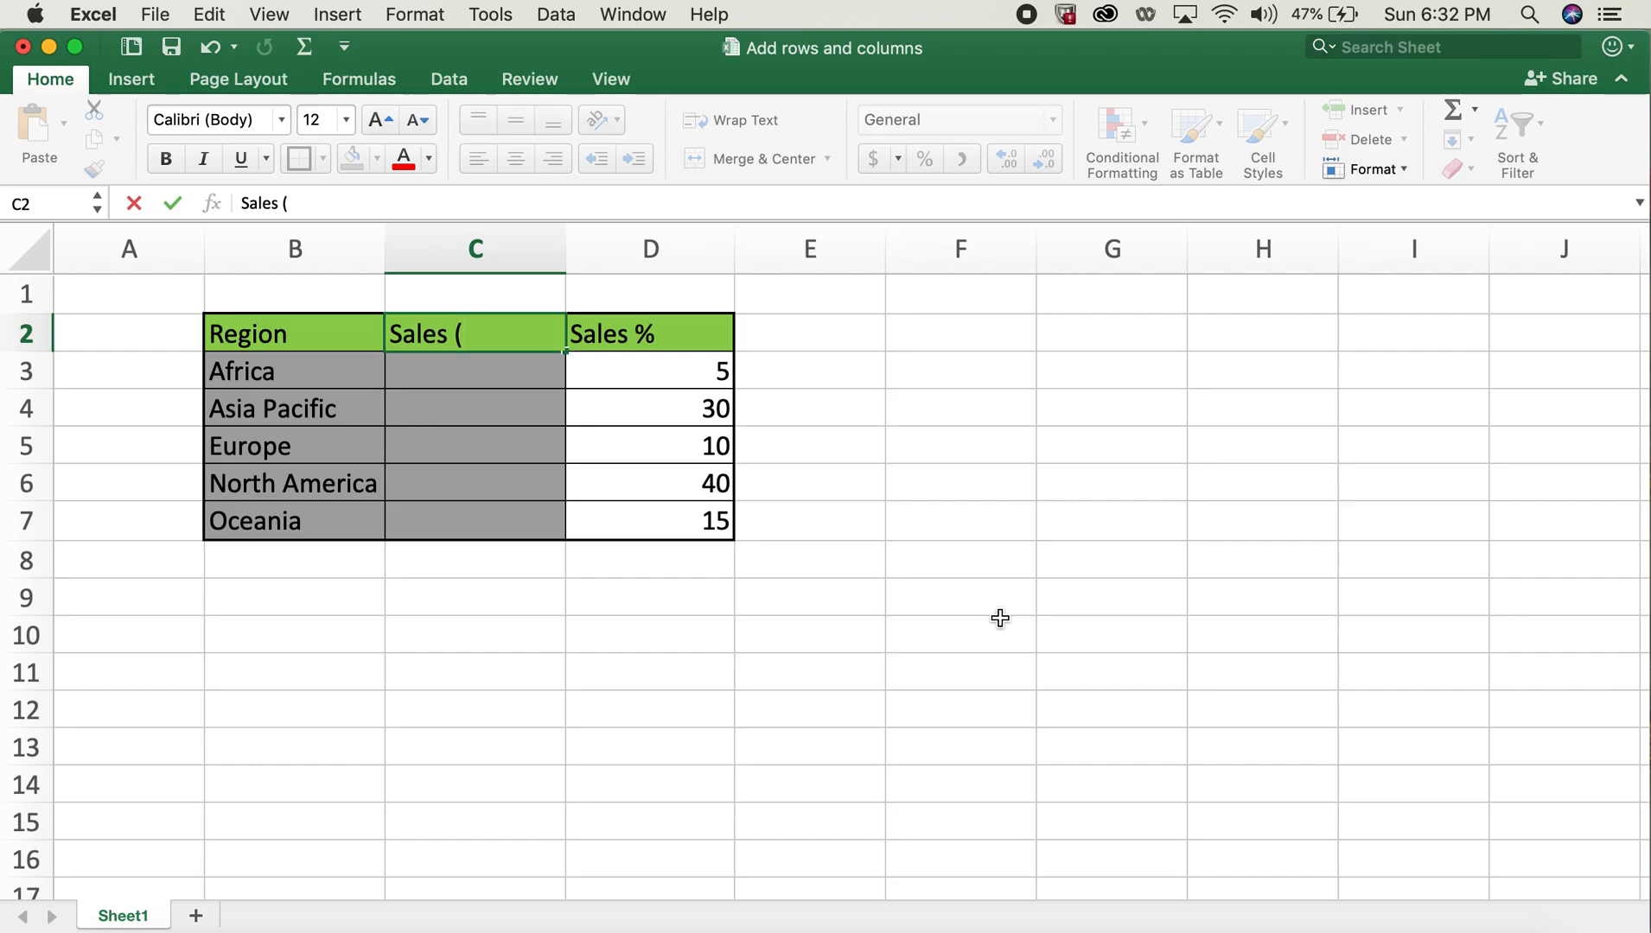
pyautogui.write('in MM)')
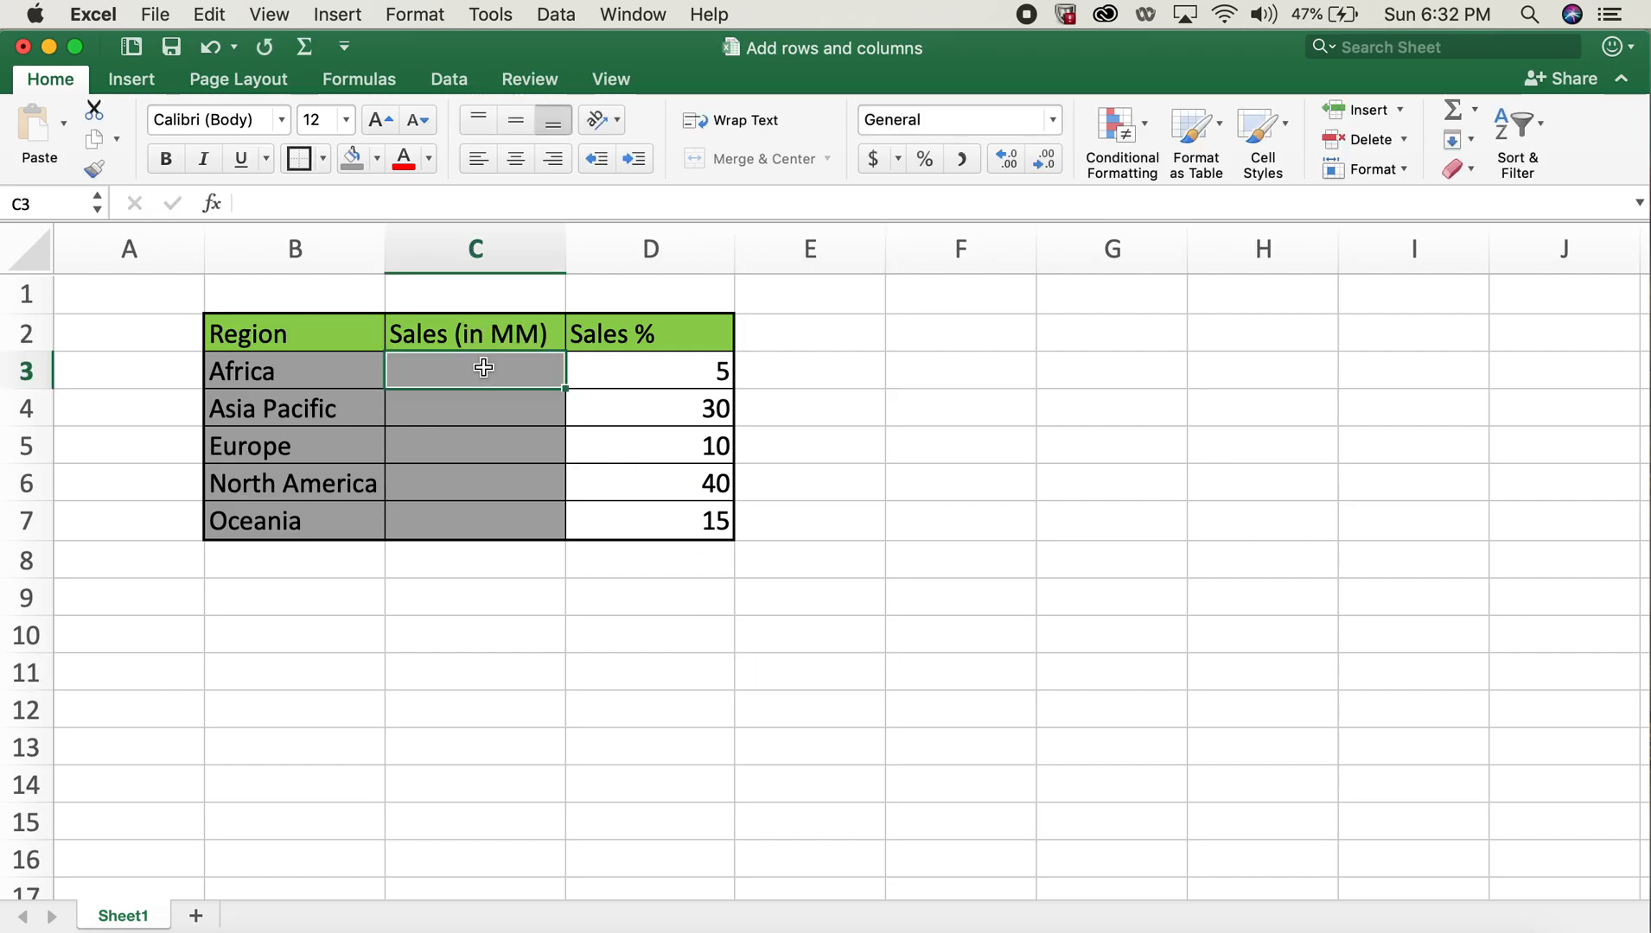
pyautogui.moveTo(475, 370); pyautogui.dragTo(474, 408)
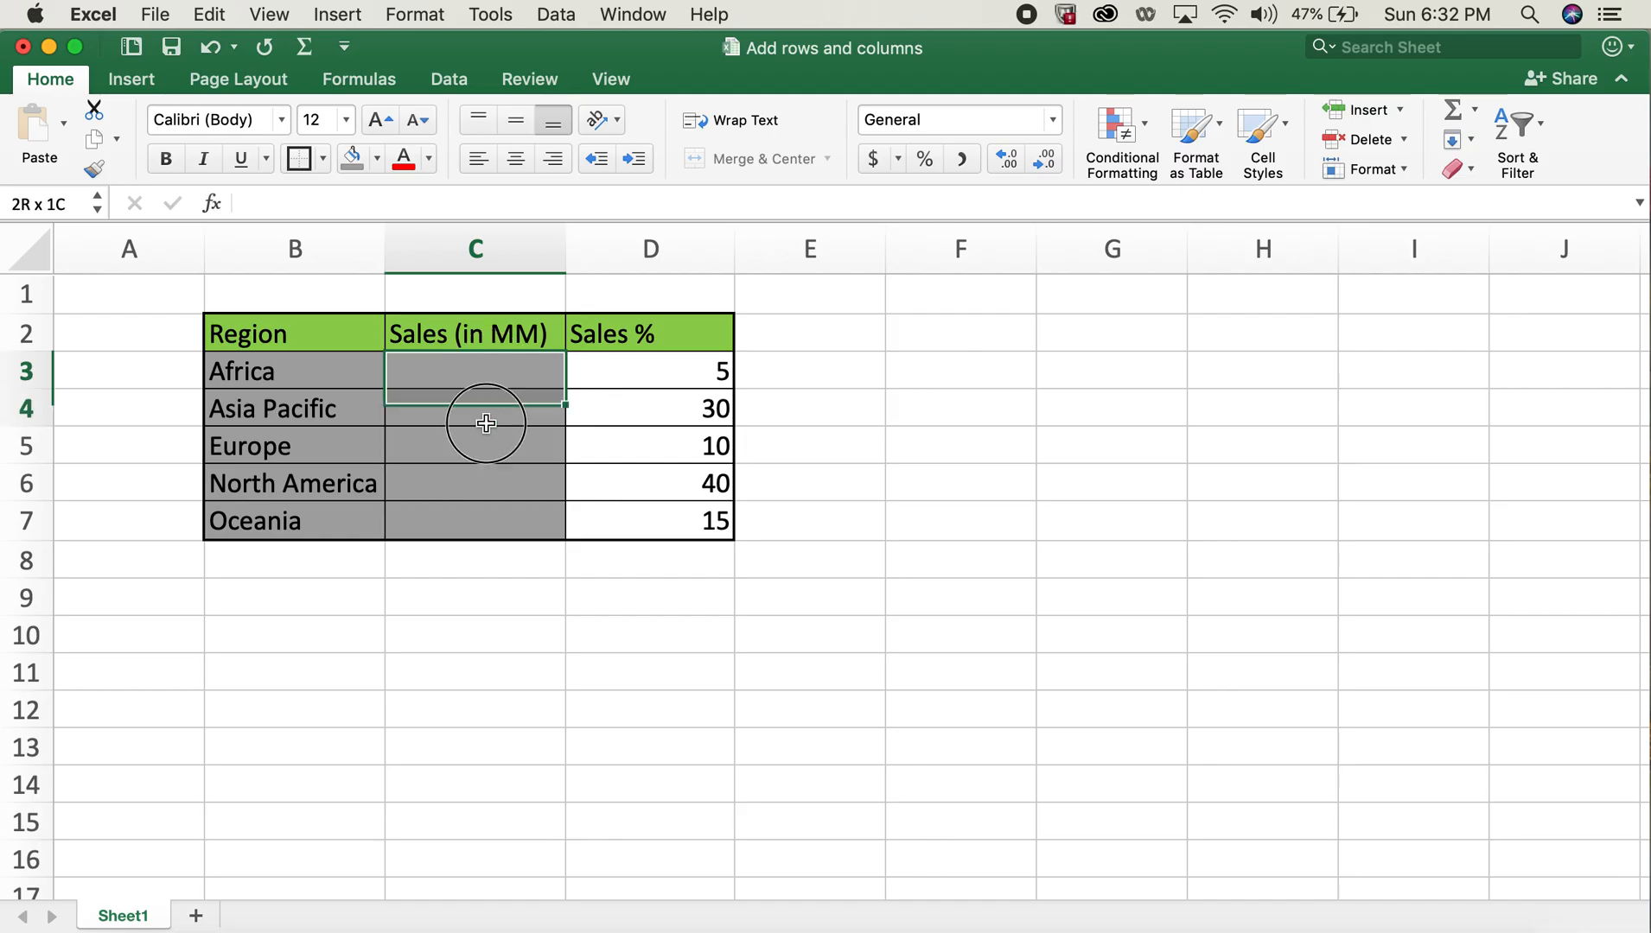
pyautogui.click(959, 633)
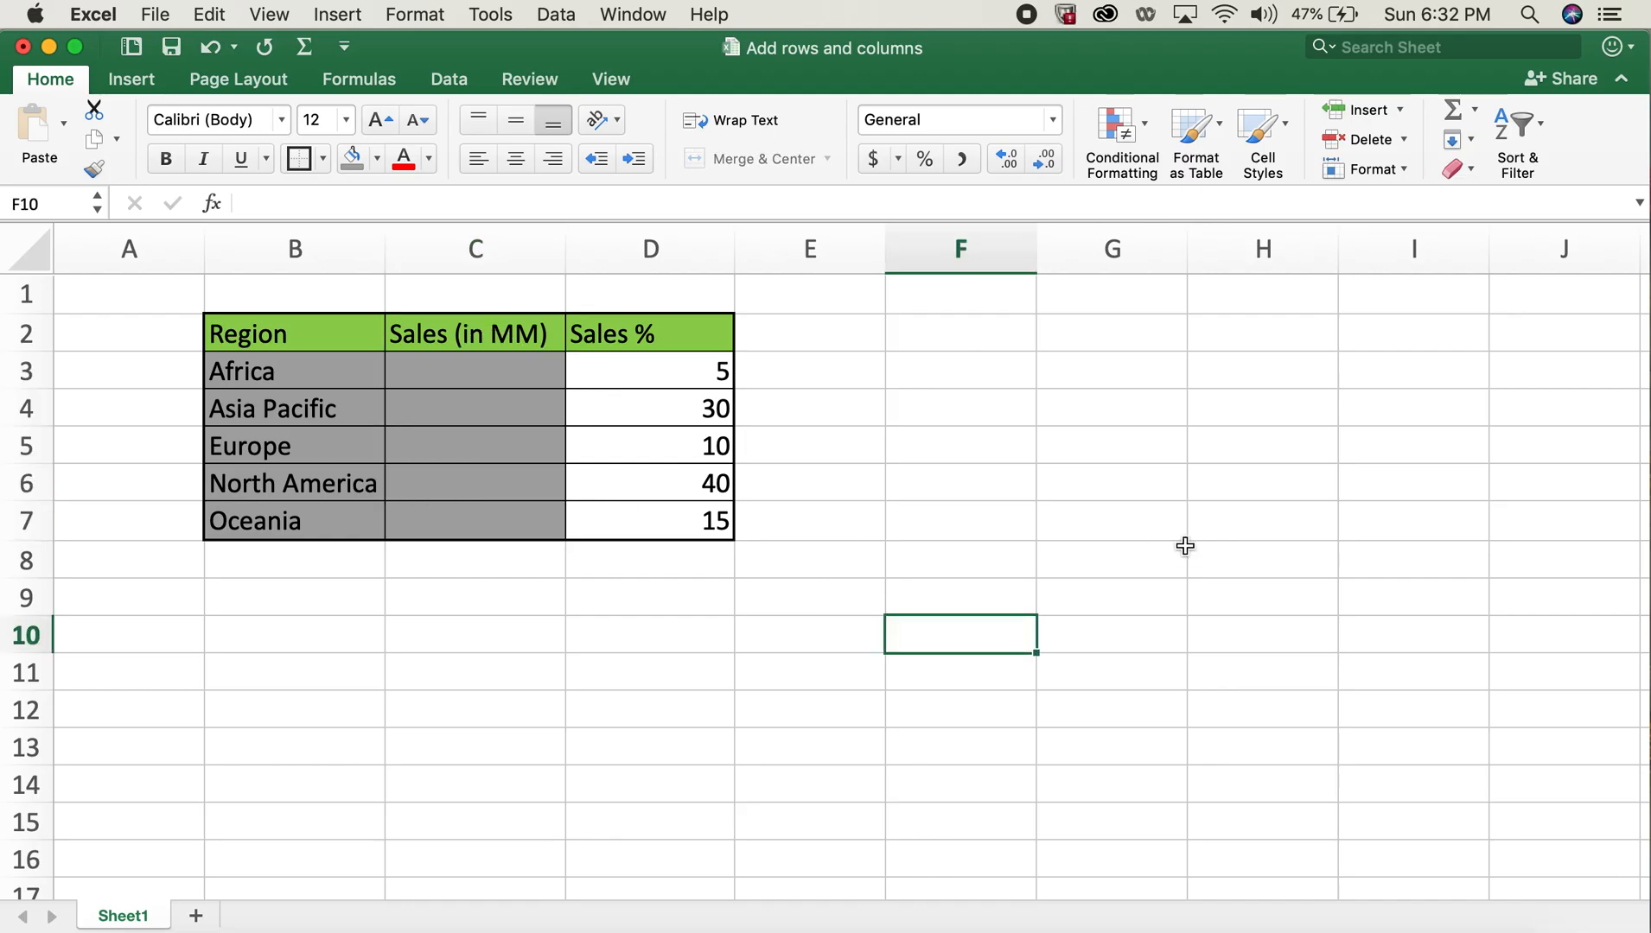